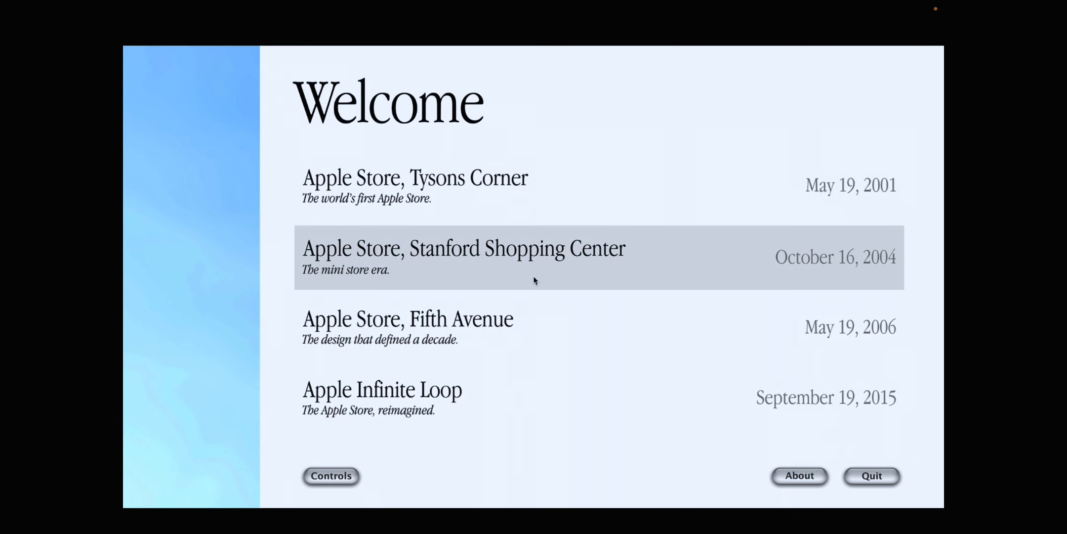
pyautogui.moveTo(408, 327)
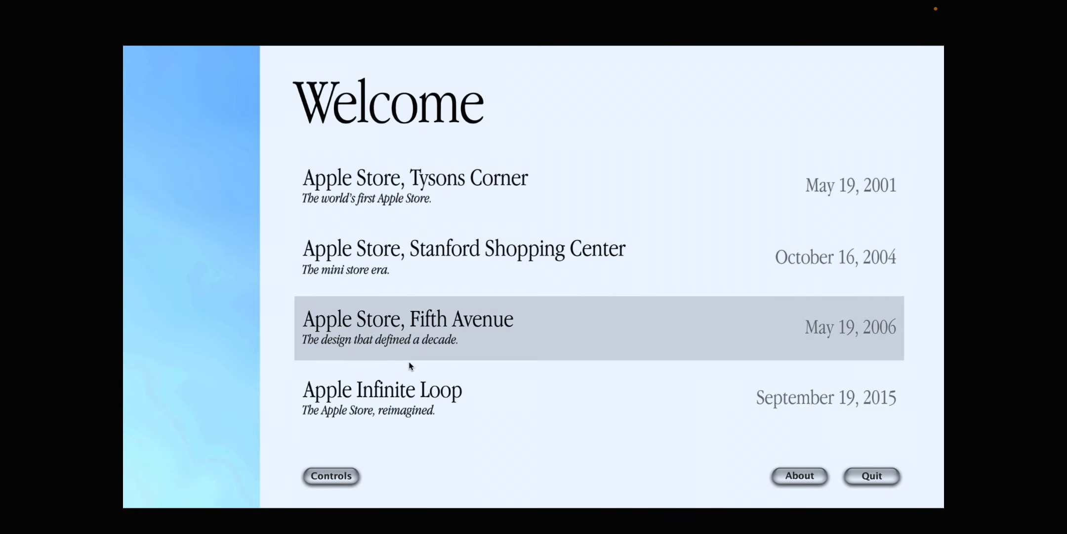